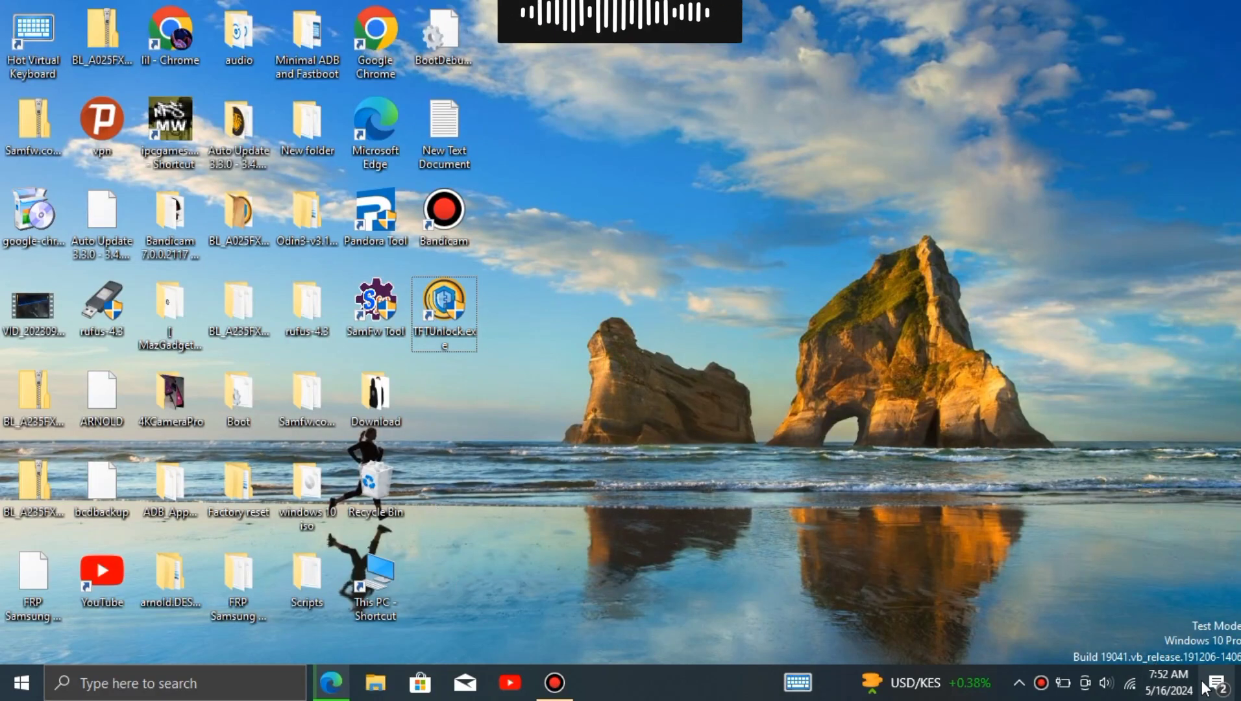
# Step: Switch Real-time protection Off under Virus & threat protection and close Windows Security
pyautogui.click(1217, 681)
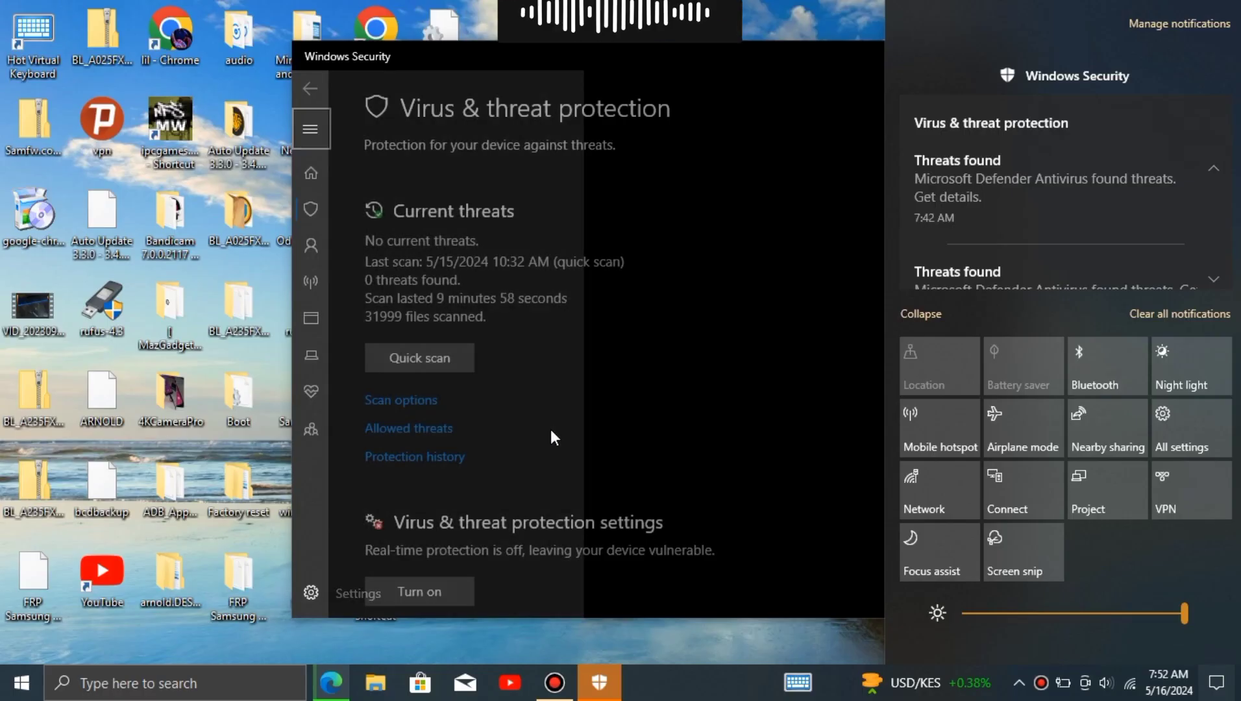
pyautogui.scroll(-3)
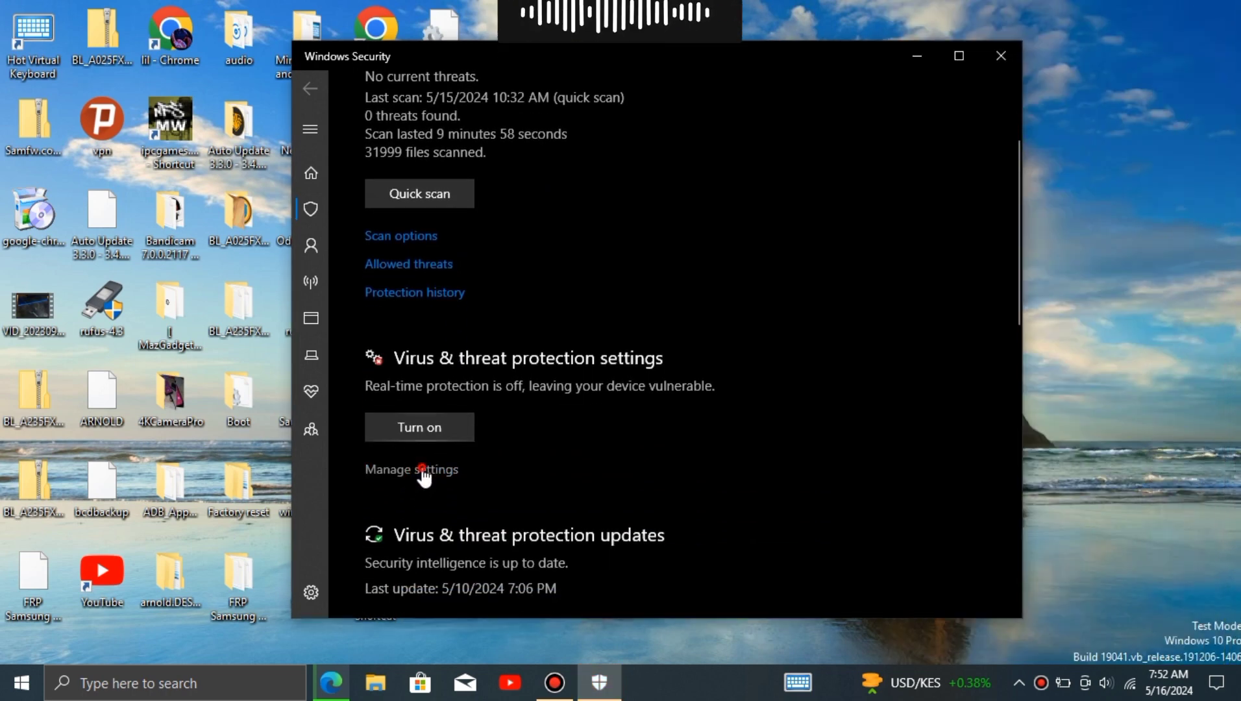
pyautogui.click(410, 469)
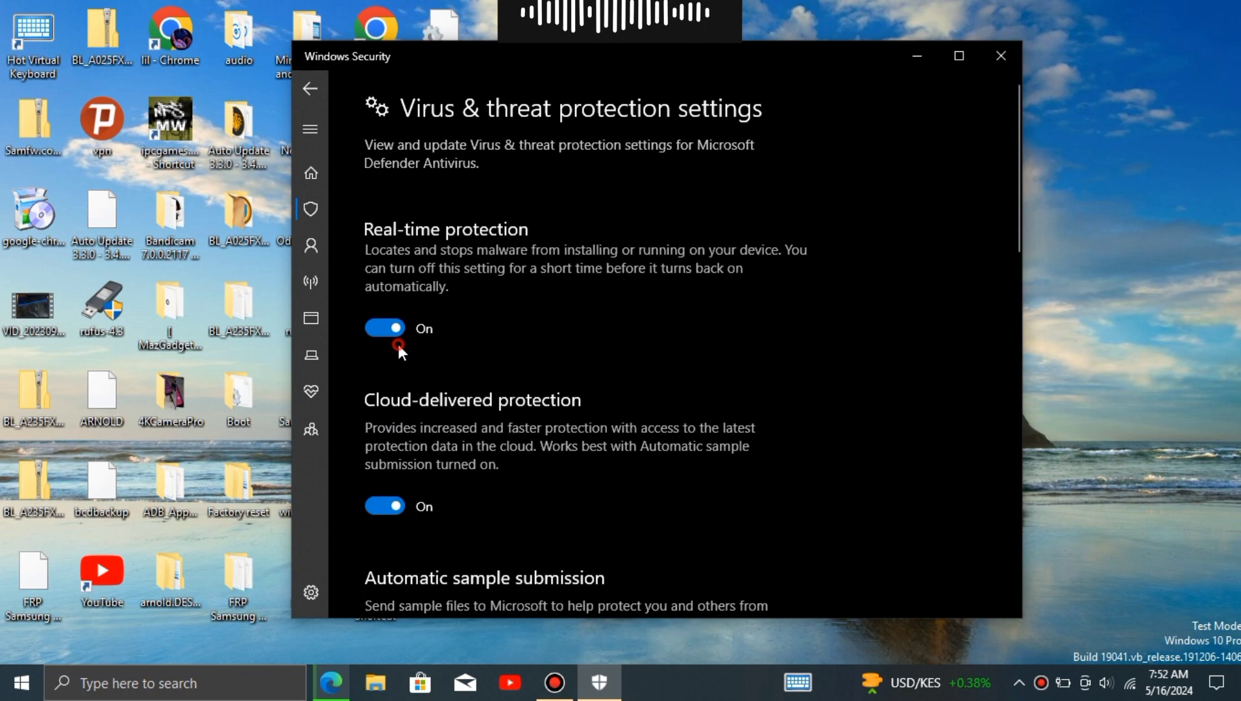
pyautogui.click(384, 327)
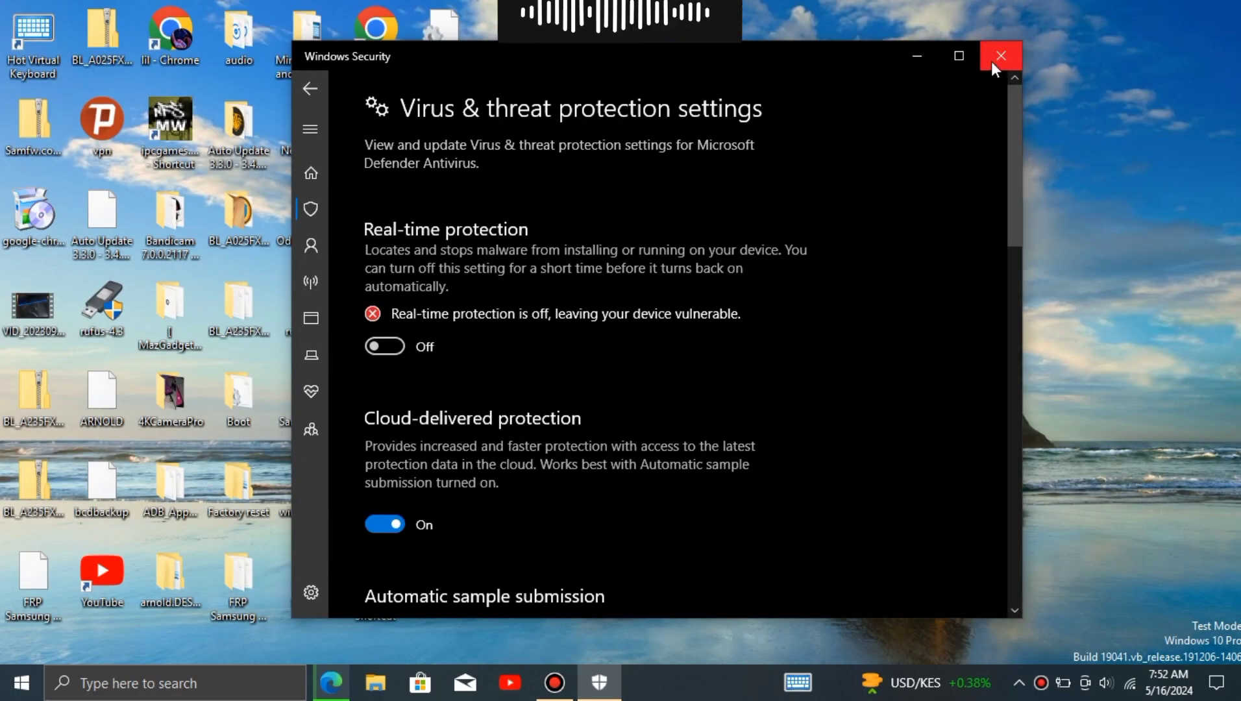
pyautogui.click(999, 56)
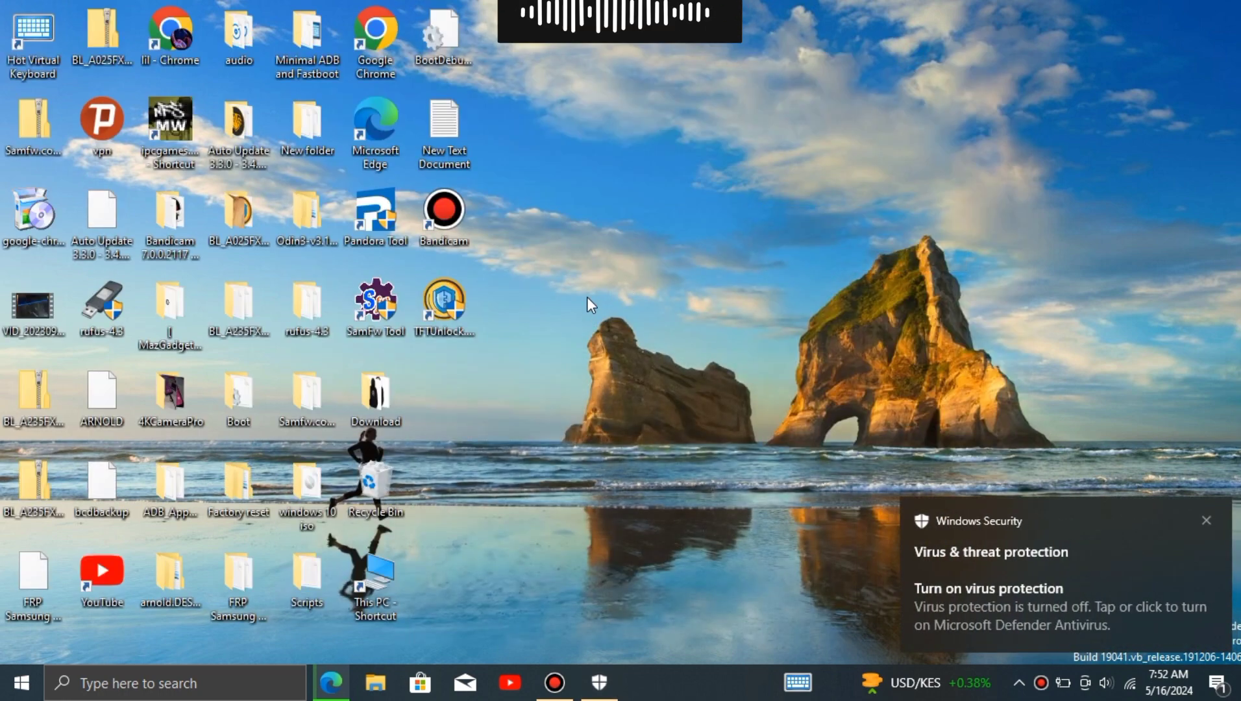
pyautogui.moveTo(705, 435)
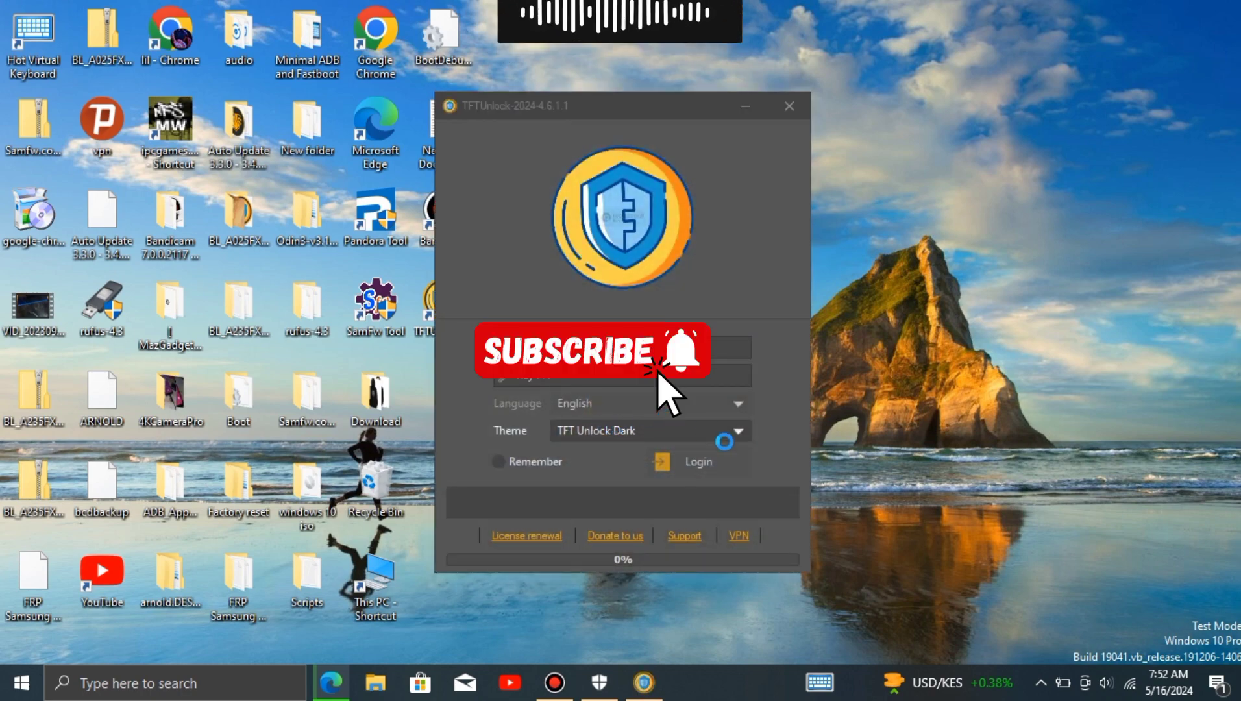
# Step: Launch TFT Unlock and accept the update prompt to install version 4.6.2.2
pyautogui.click(499, 461)
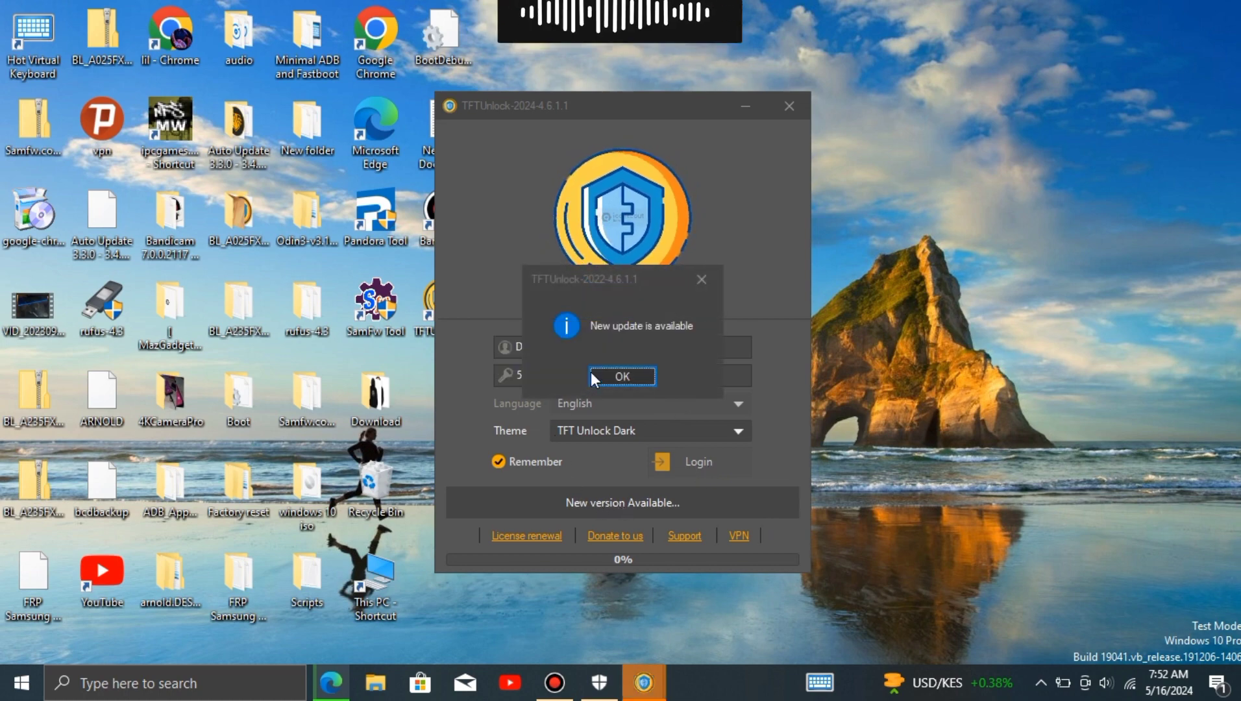
pyautogui.click(622, 377)
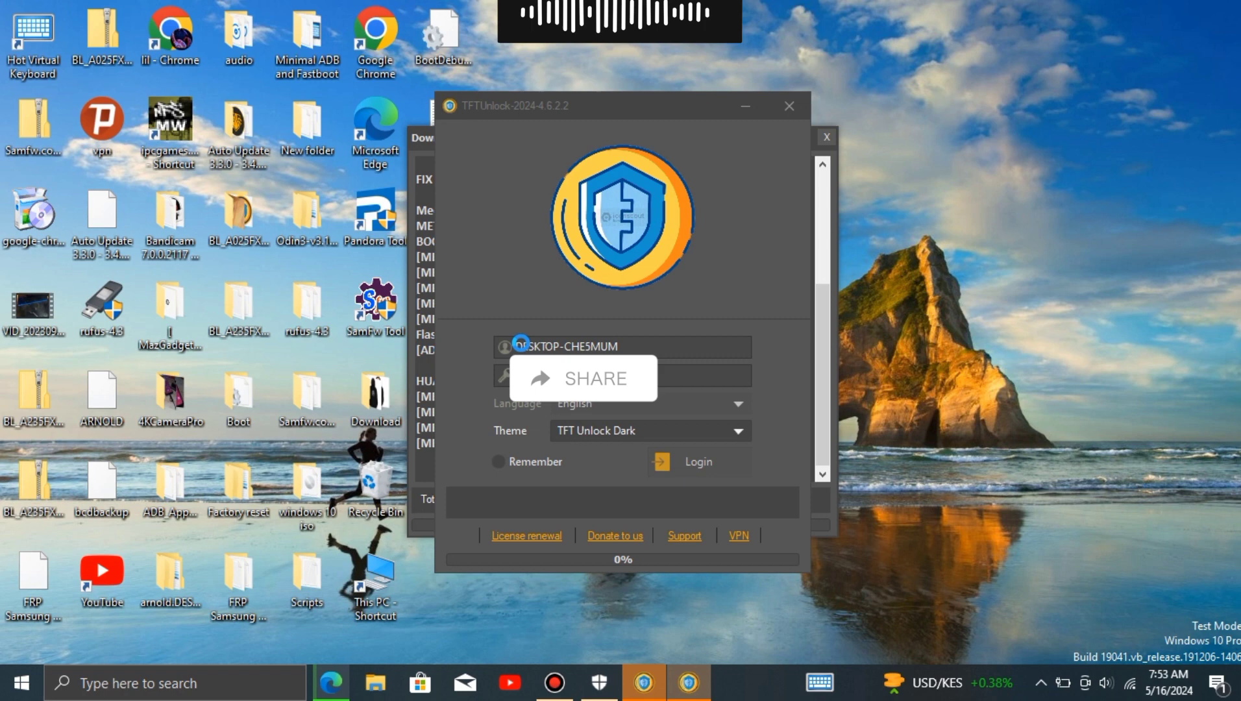
# Step: Sign in and relaunch TFTUnlock to reach the main window with the Xiaomi device list
pyautogui.click(497, 461)
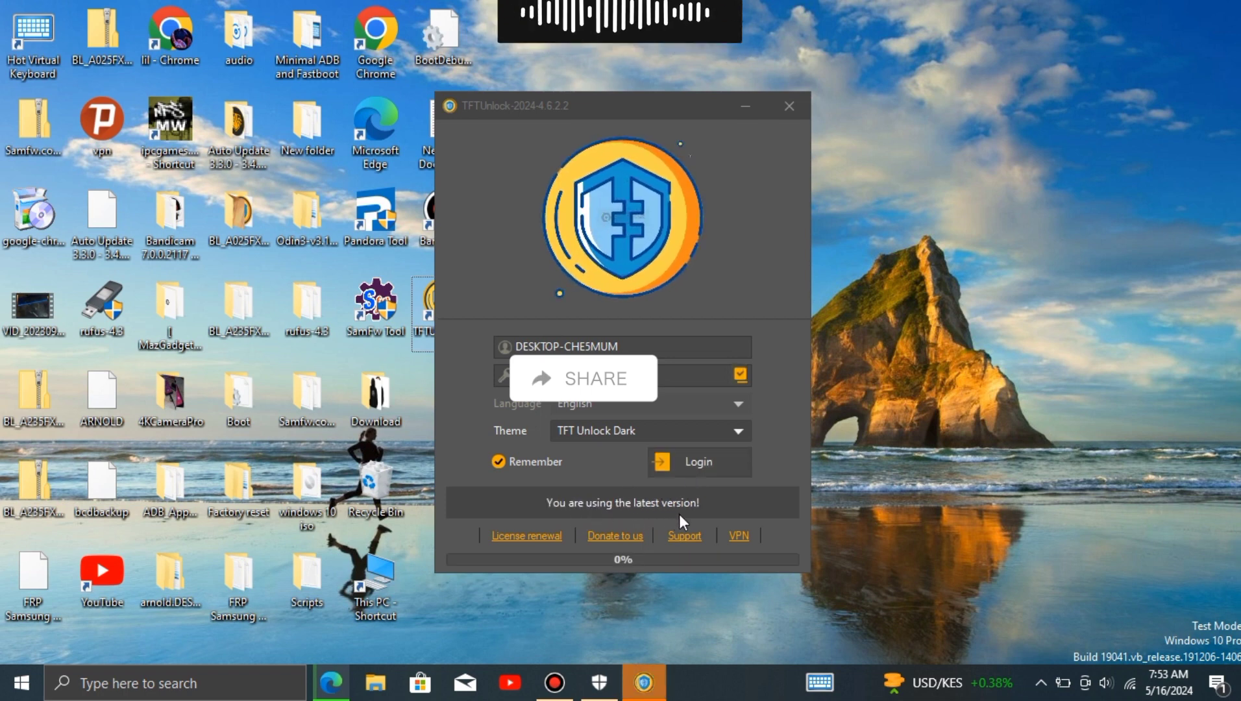
pyautogui.click(697, 461)
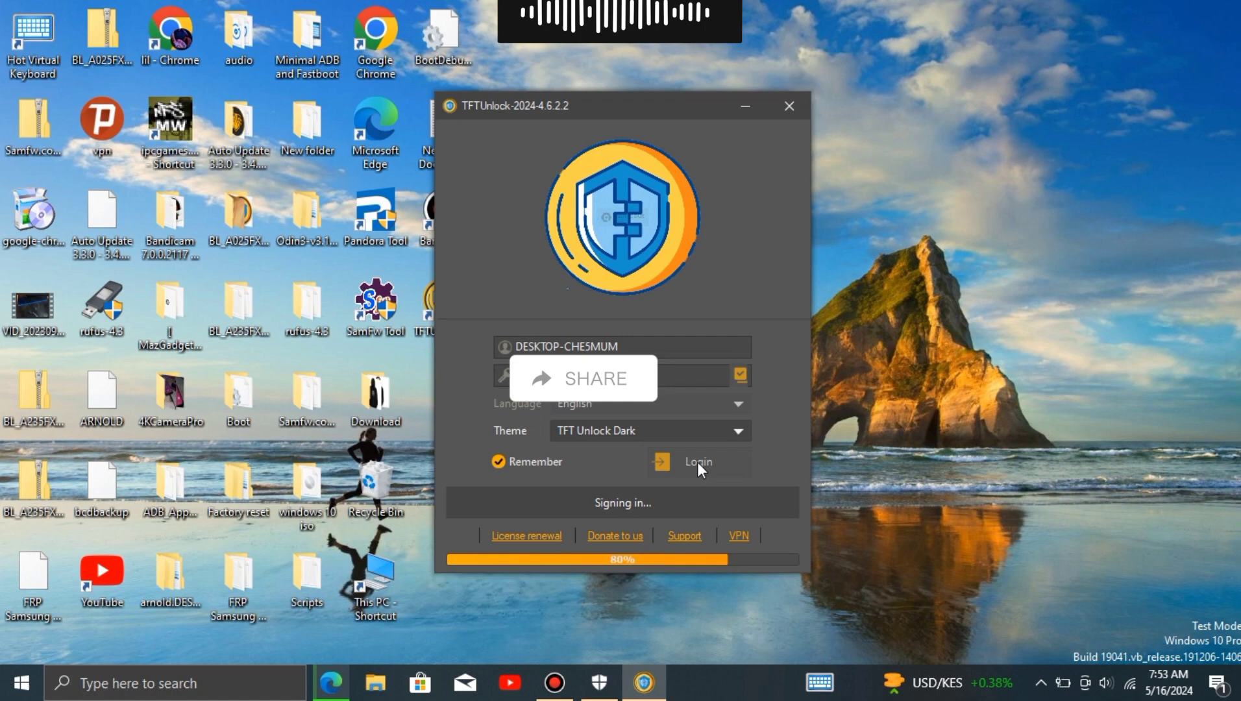
pyautogui.click(788, 105)
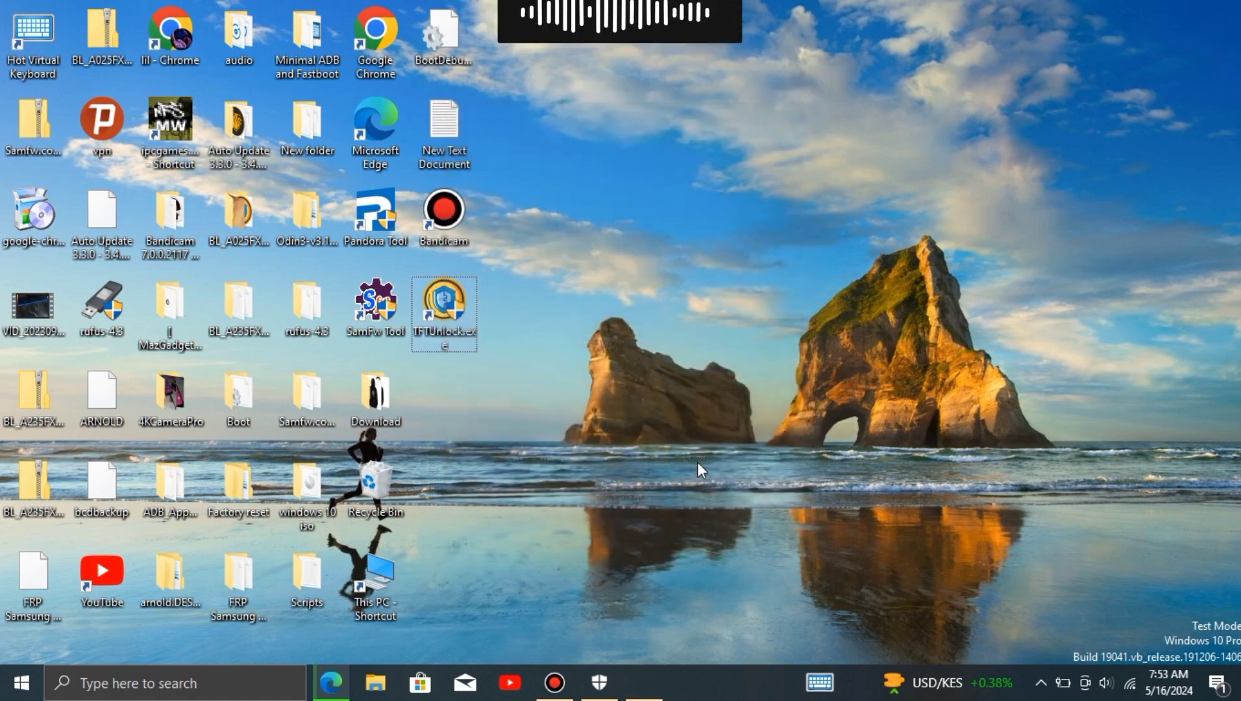
pyautogui.doubleClick(442, 309)
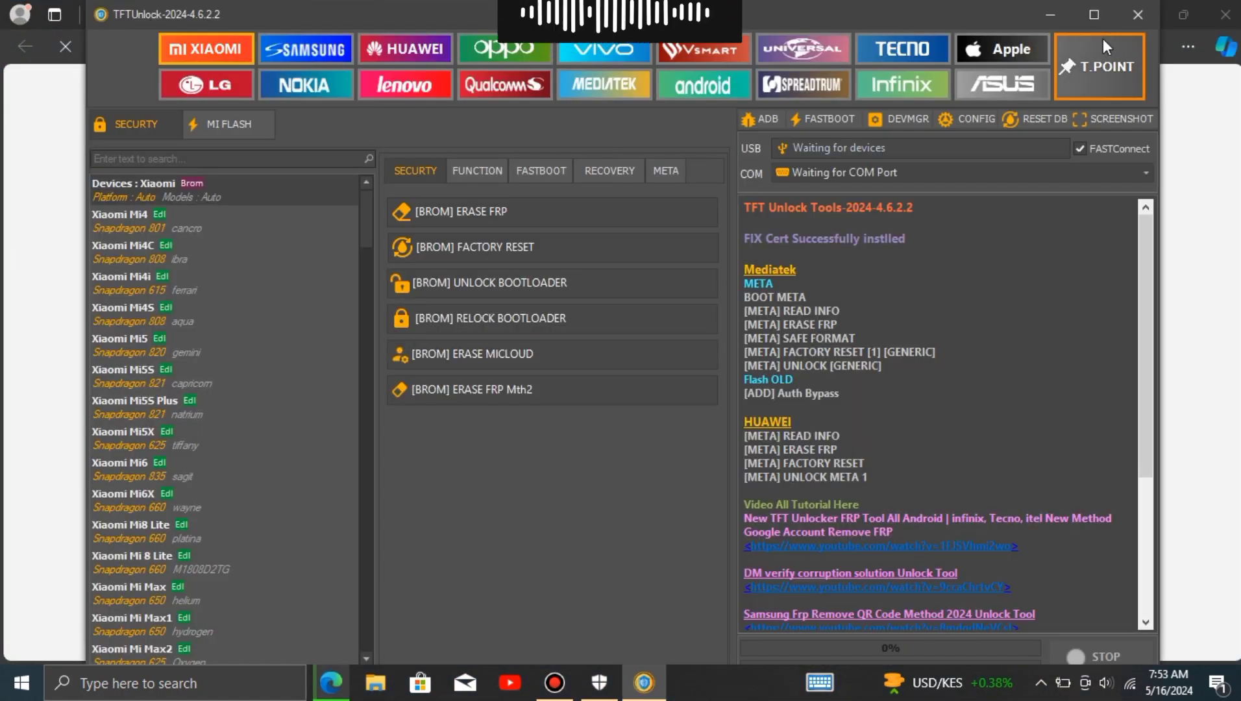